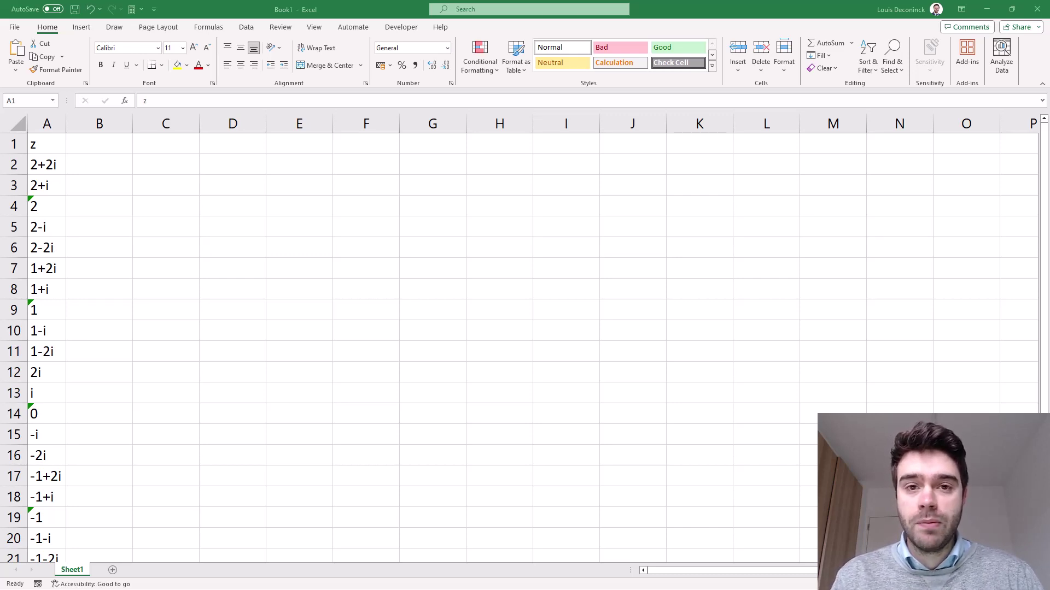
mouse_move(107, 175)
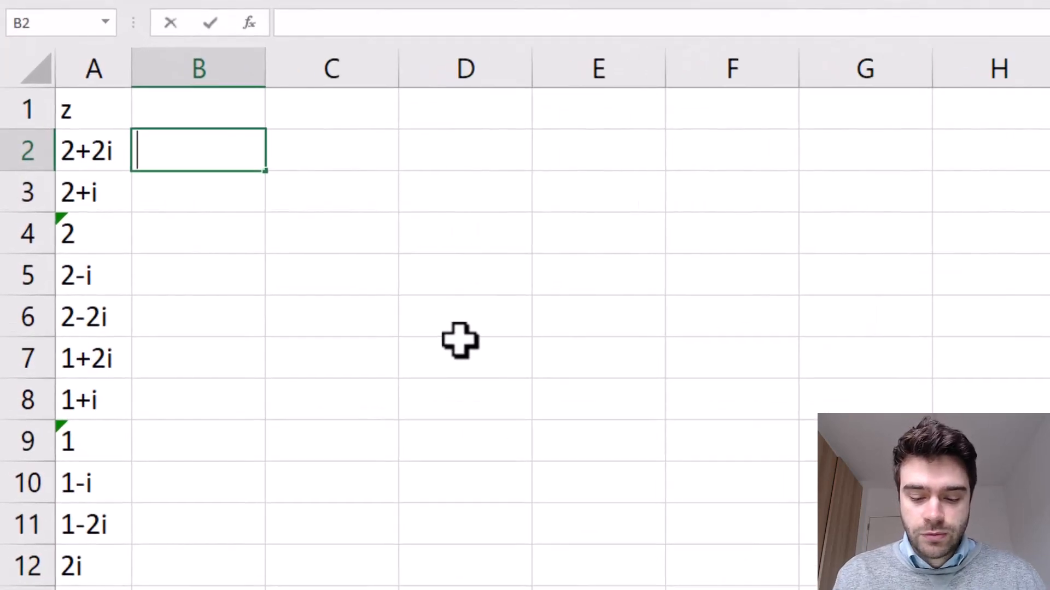
Step: Enter =IMAGINARY(A2) in B2 to extract the imaginary part of the first complex number
text(=IMAGINARY()
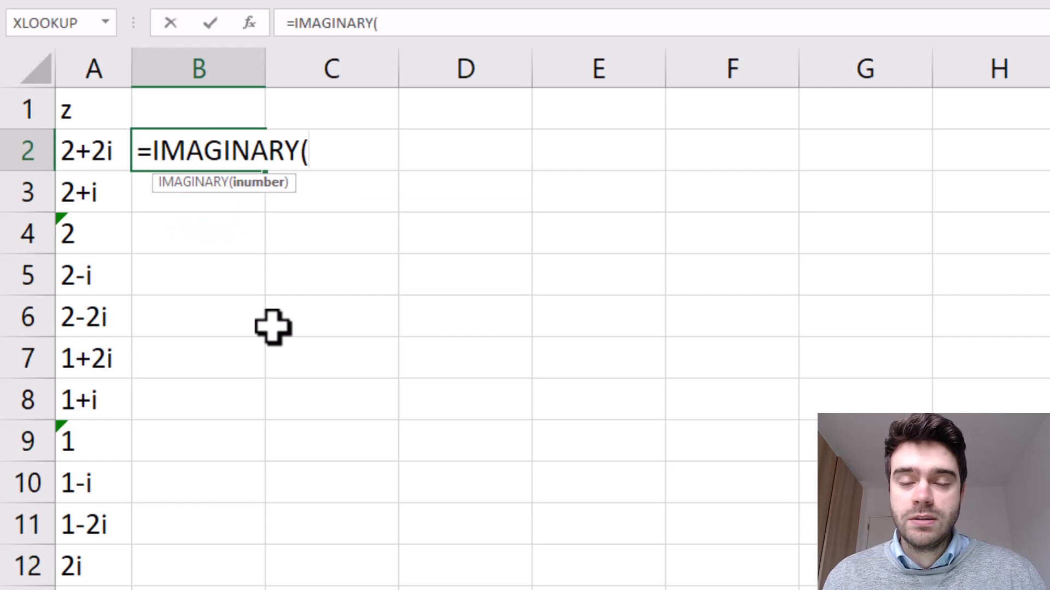
click(88, 150)
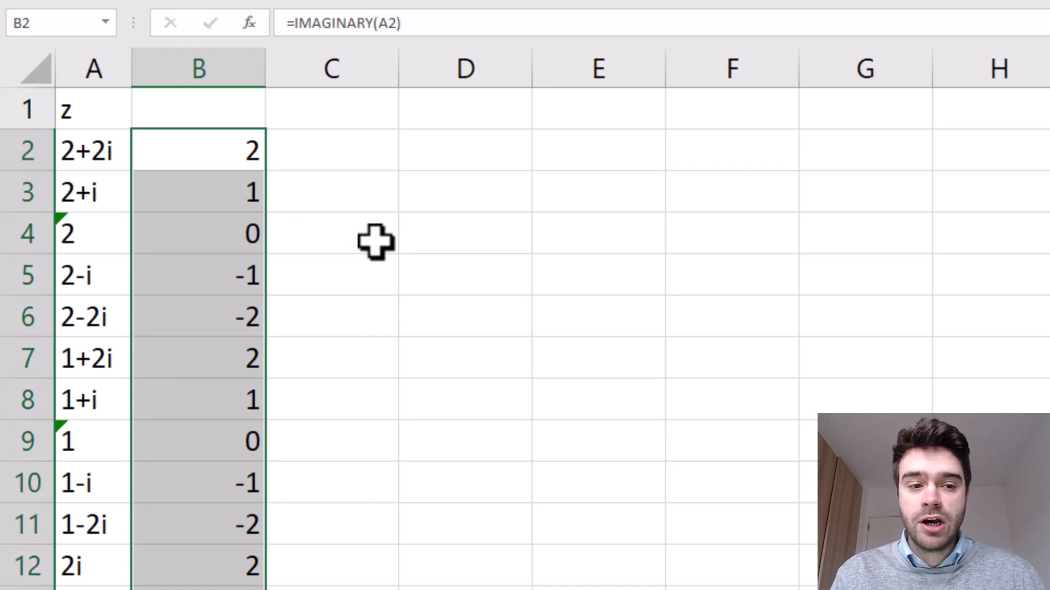
mouse_move(218, 166)
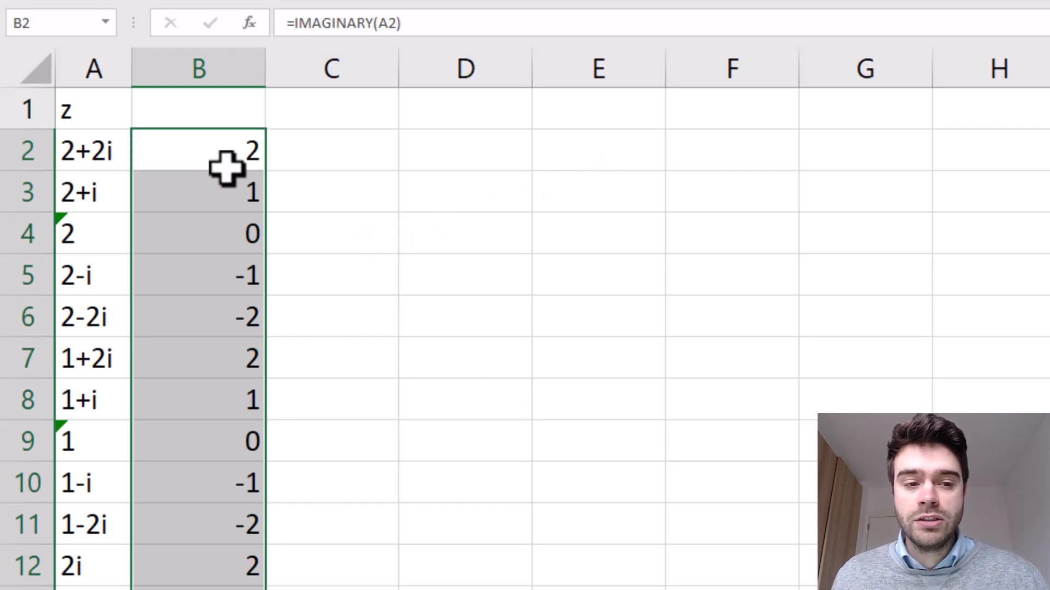
mouse_move(88, 199)
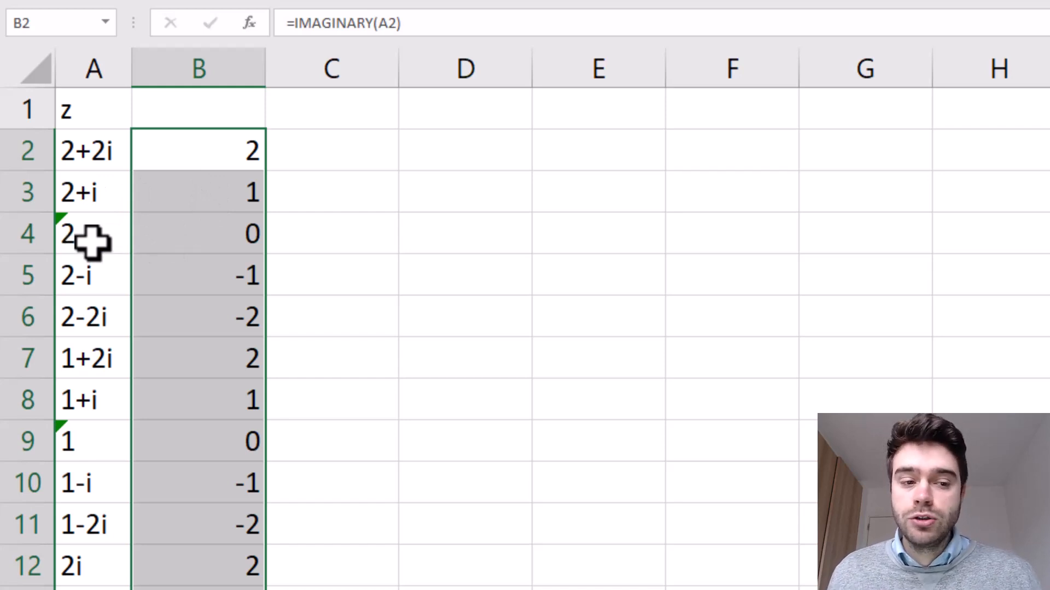
click(197, 234)
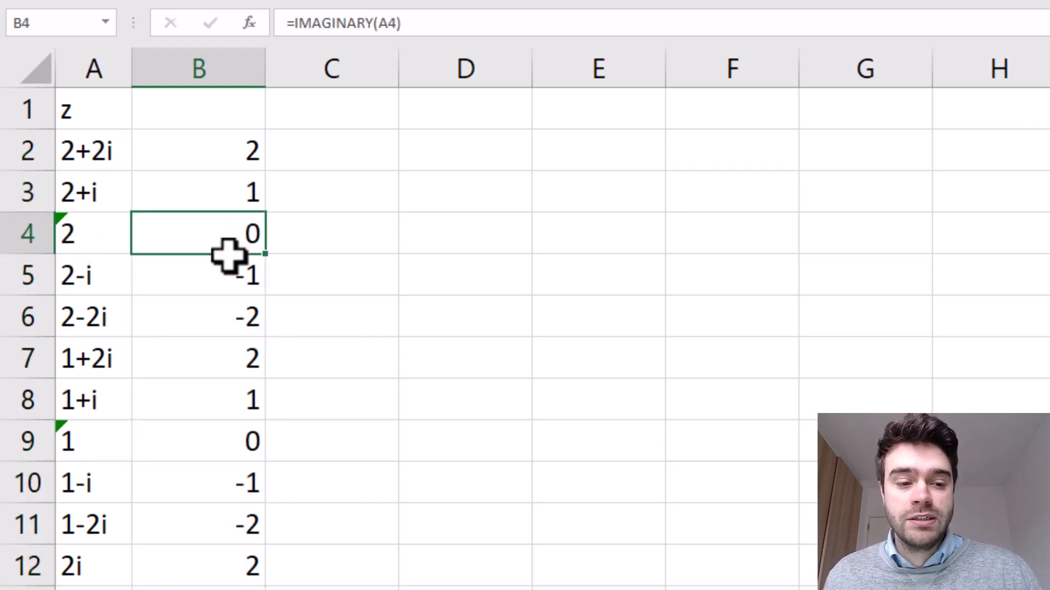
click(87, 317)
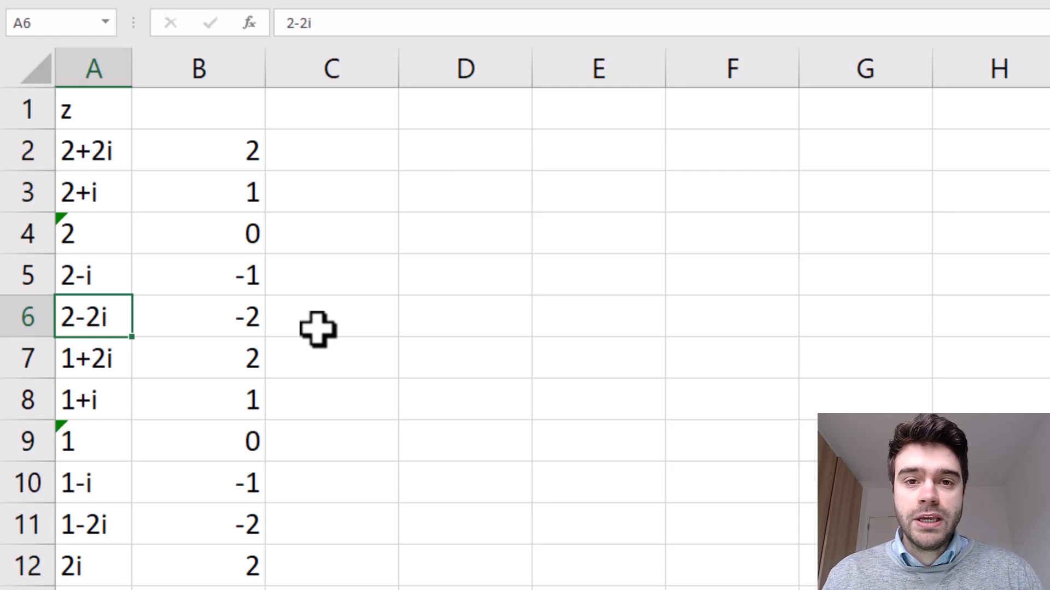
Step: Select cell C2 ready for the value 3
click(329, 148)
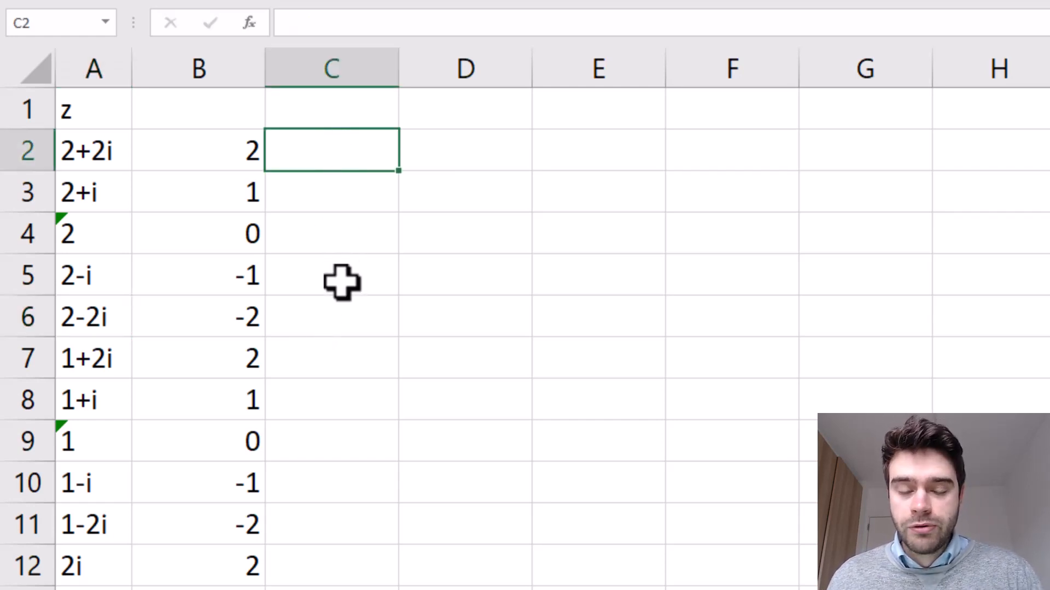
mouse_move(347, 243)
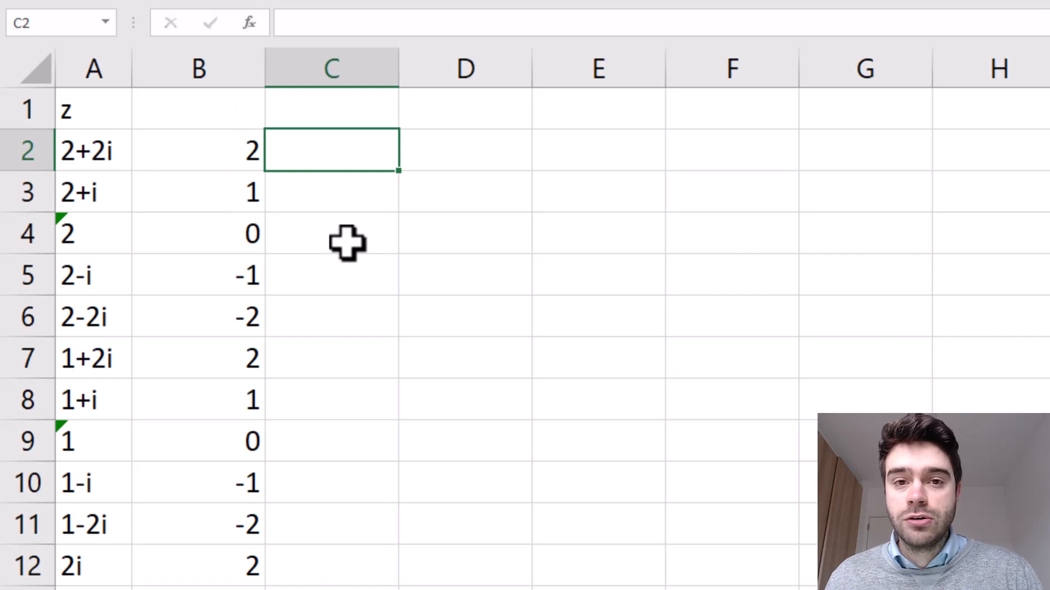
mouse_move(401, 278)
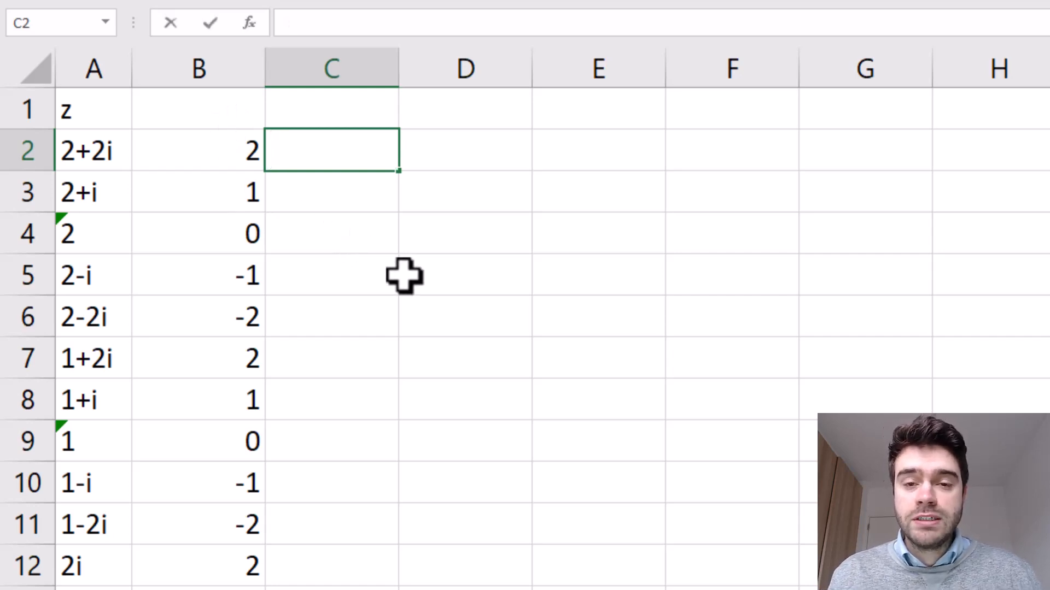
mouse_move(424, 212)
text(3)
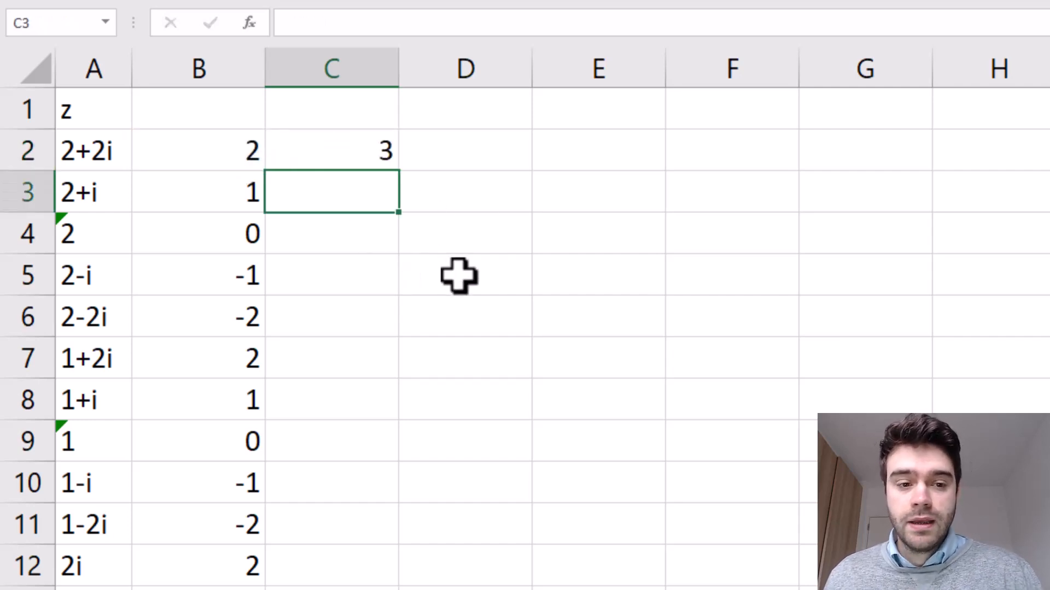
mouse_move(458, 272)
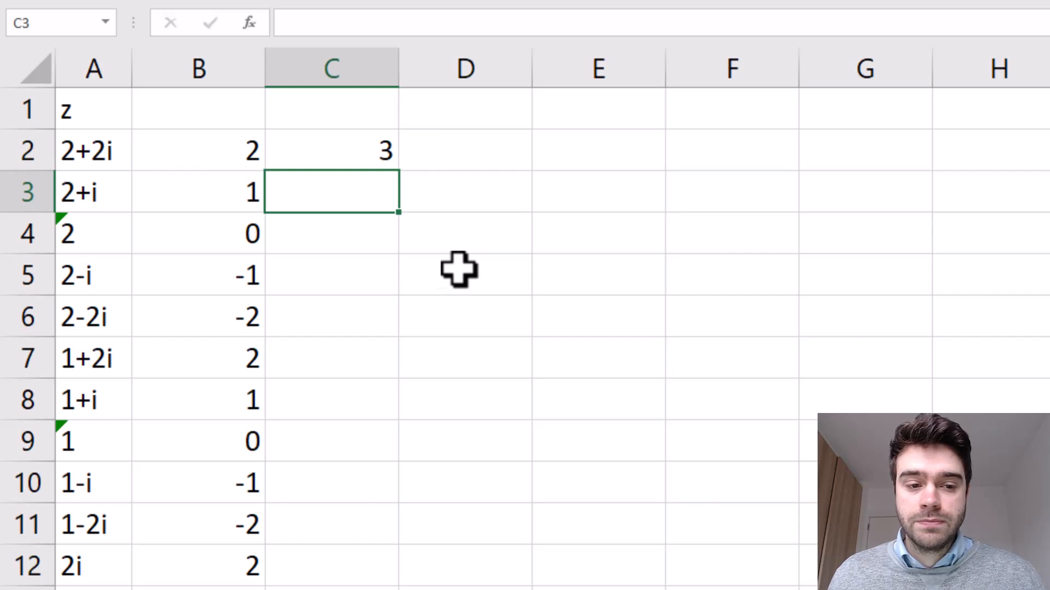
mouse_move(458, 262)
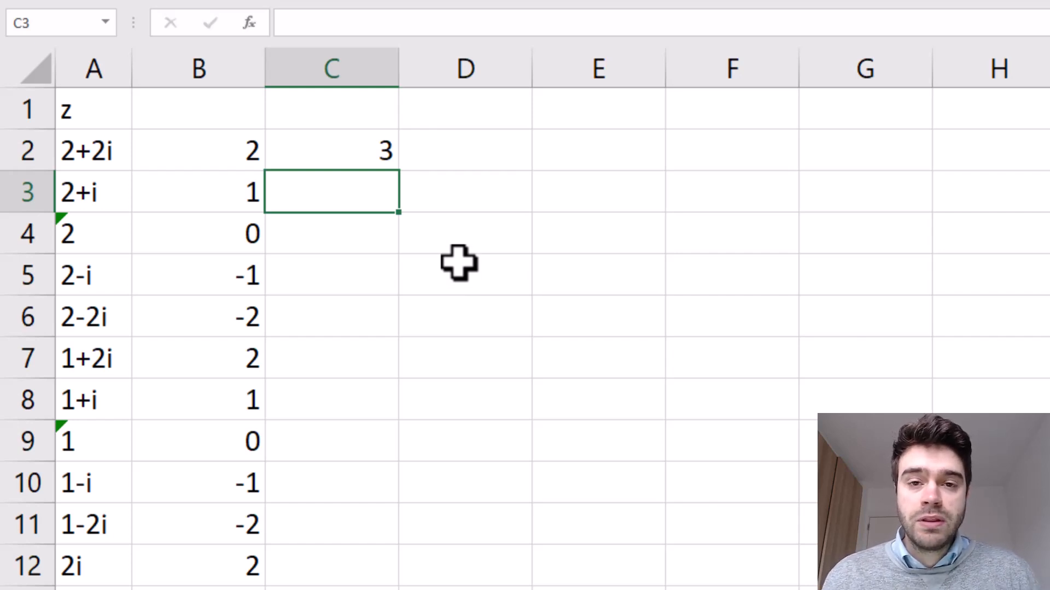
mouse_move(169, 151)
text(2+2j)
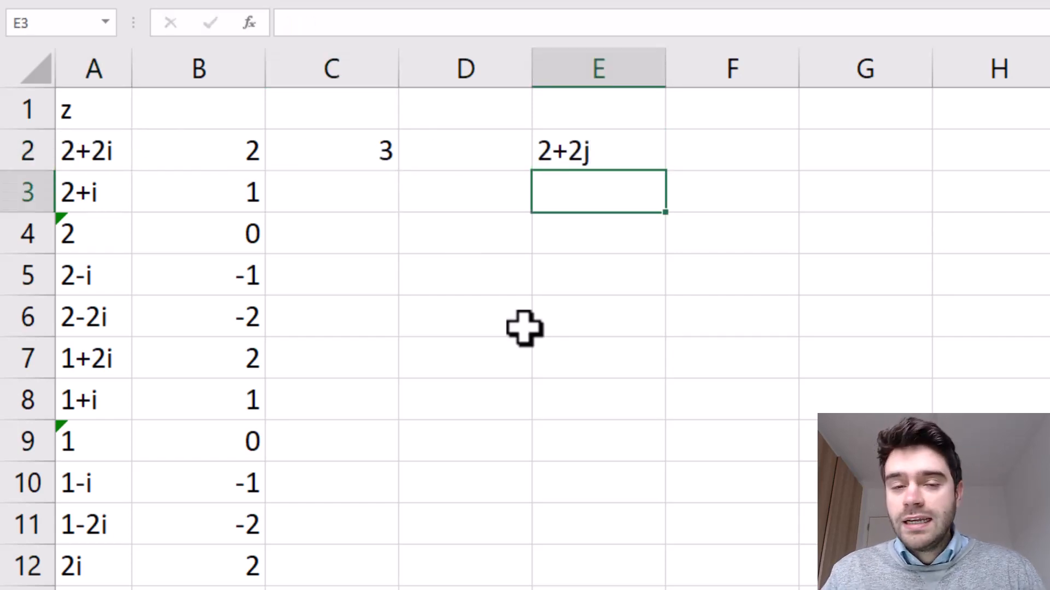
Step: Enter =IMAGINARY(E2) in E3 so it returns 2 for the complex number 2+2j
text(=IMAGINARY()
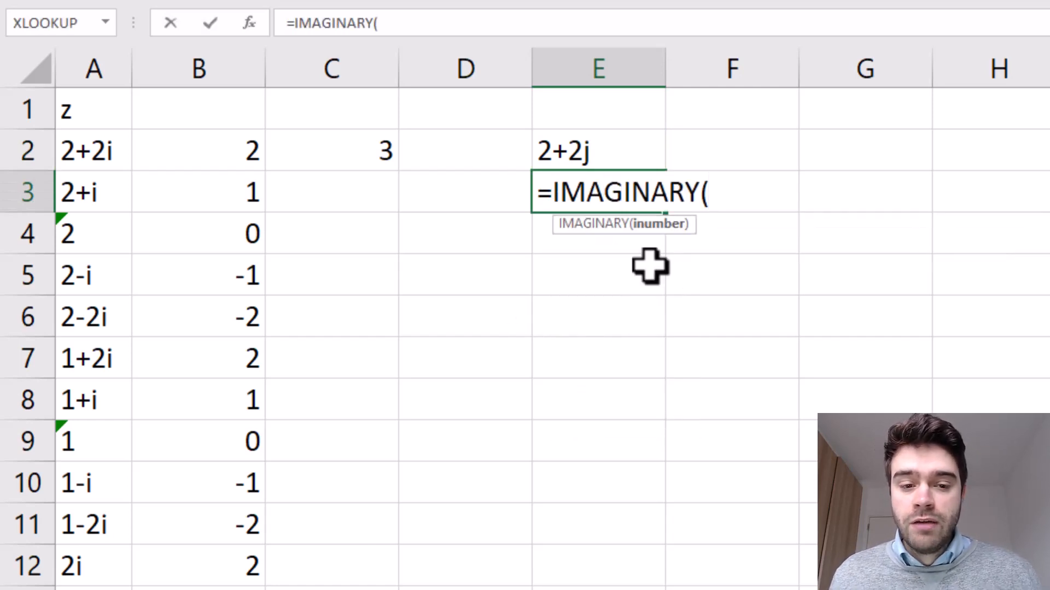
click(597, 152)
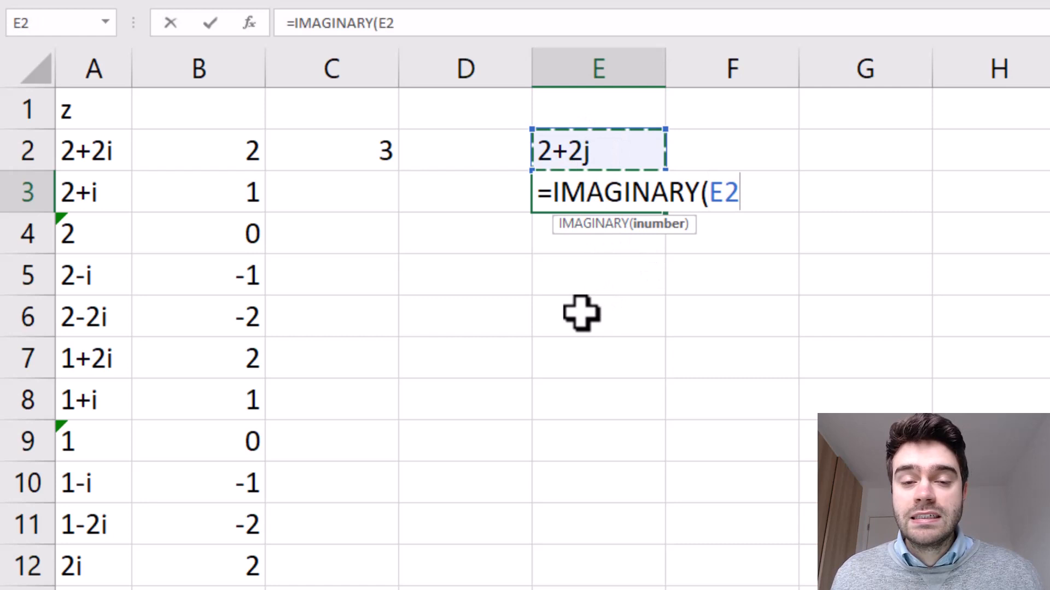
key(Enter)
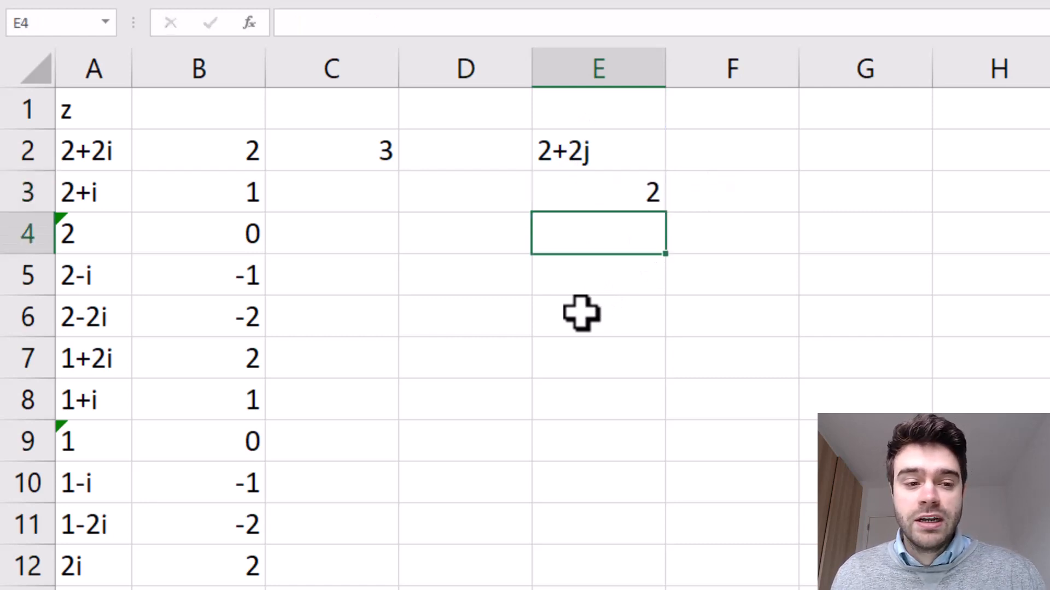
Step: Compare the formula behind E3's result with the one in B3
click(619, 192)
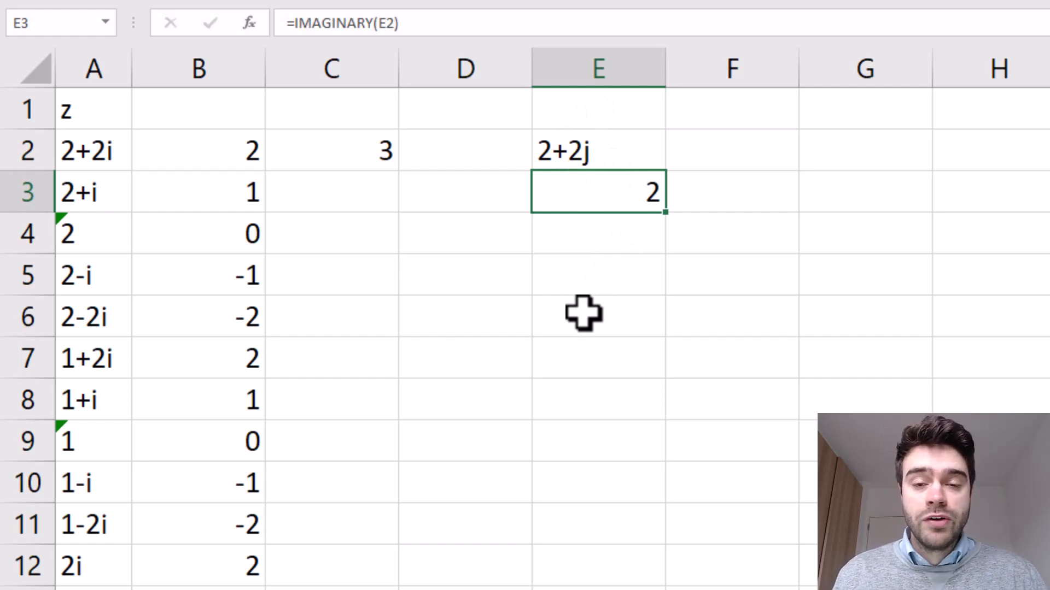
click(198, 192)
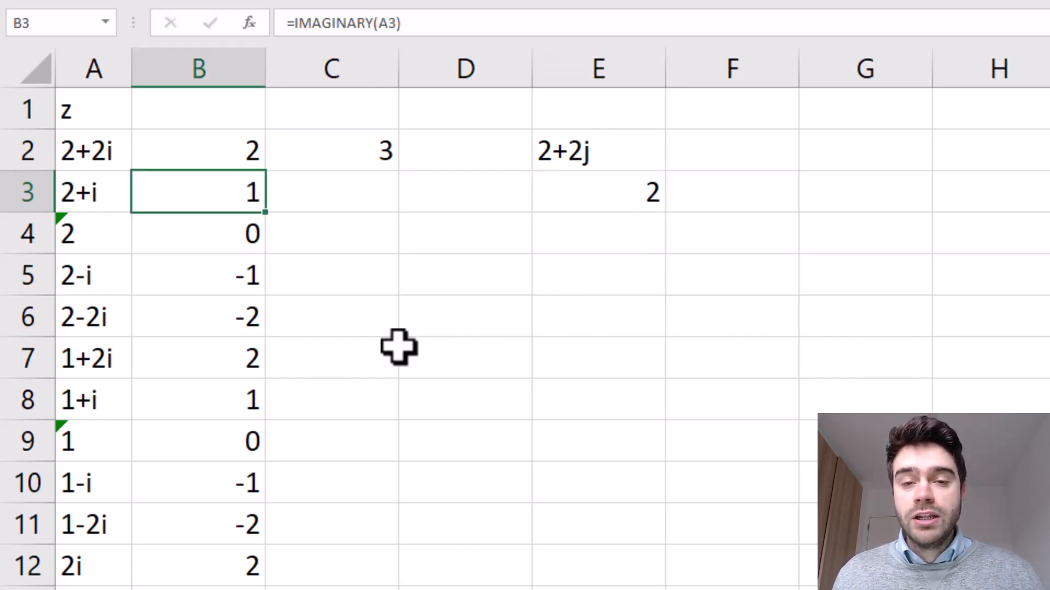